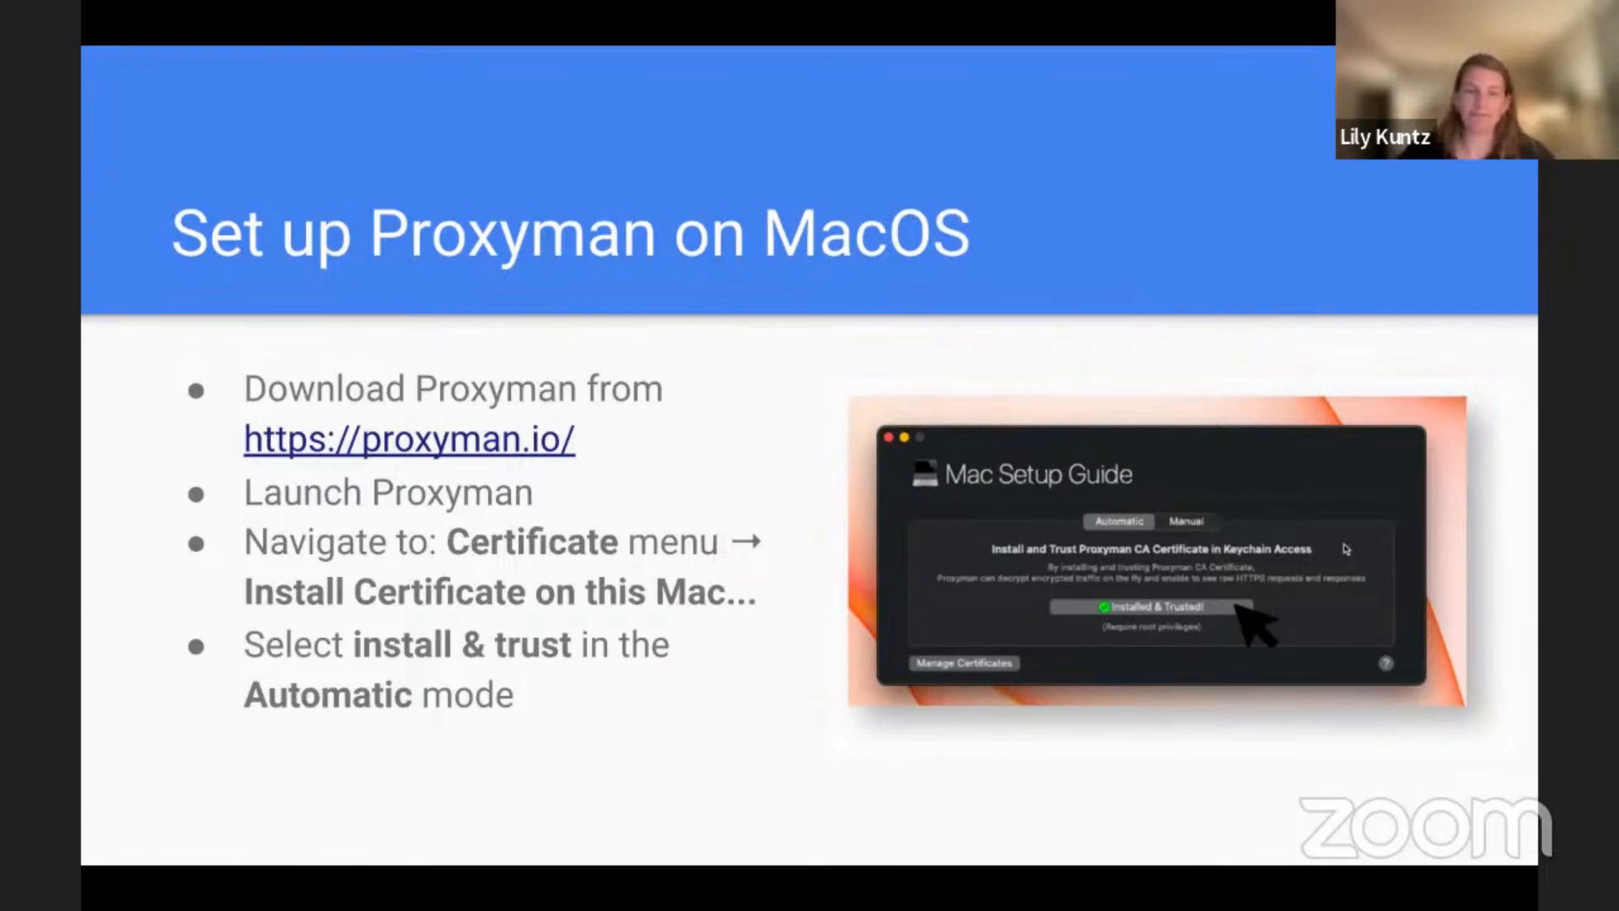
# Step: Advance past the macOS slide to 'Set up Proxyman for Android Physical Device'
pyautogui.press('right')
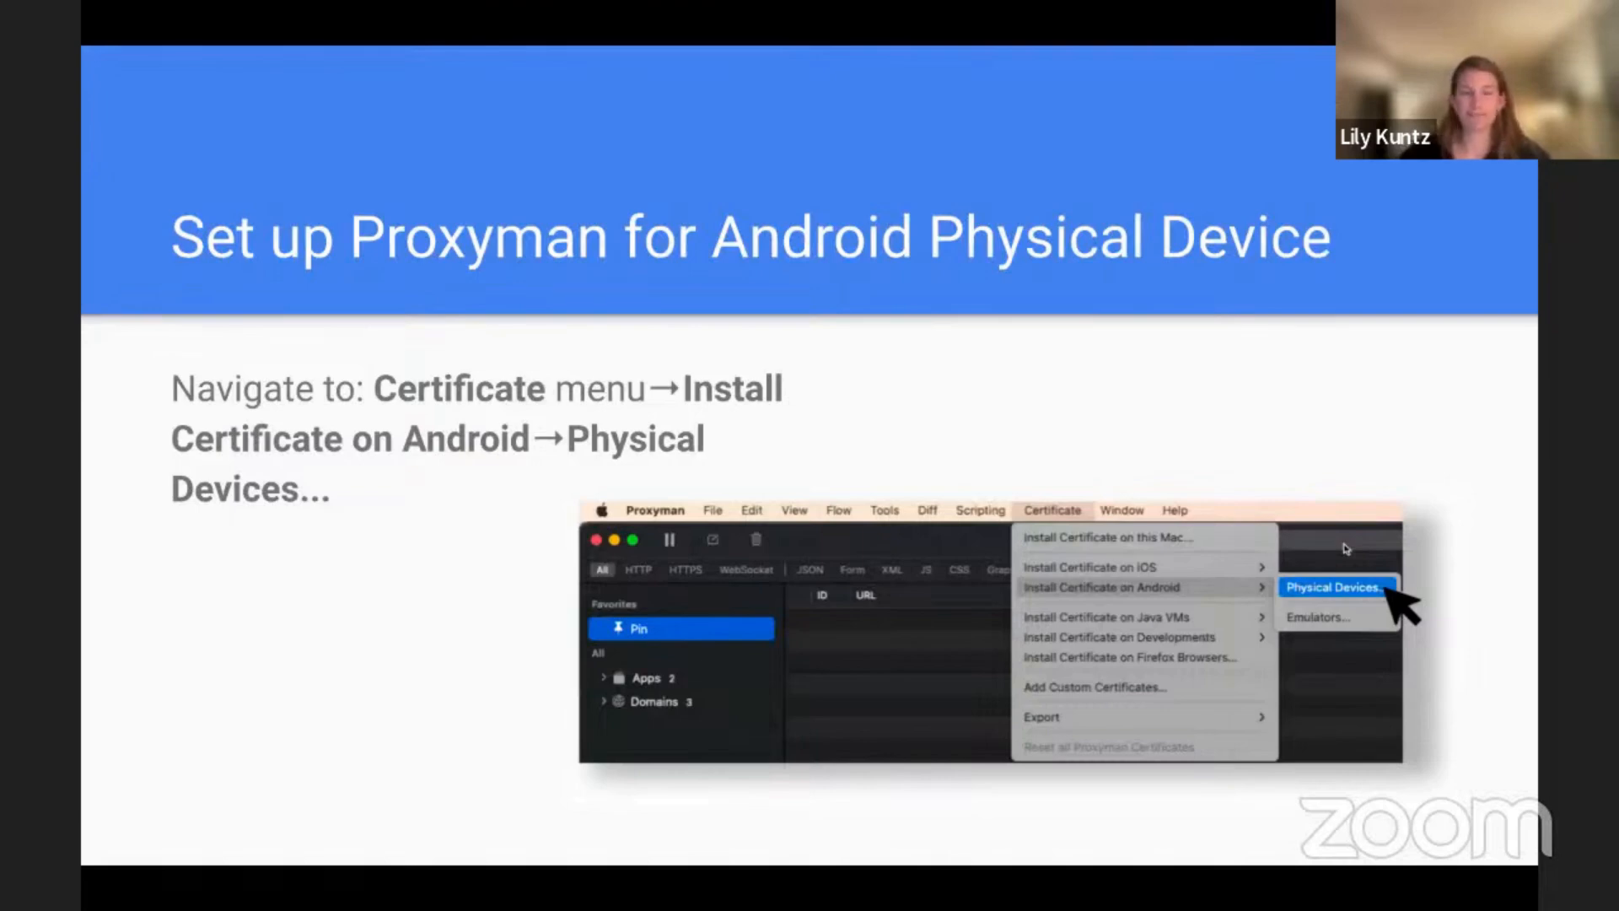
pyautogui.moveTo(1046, 466)
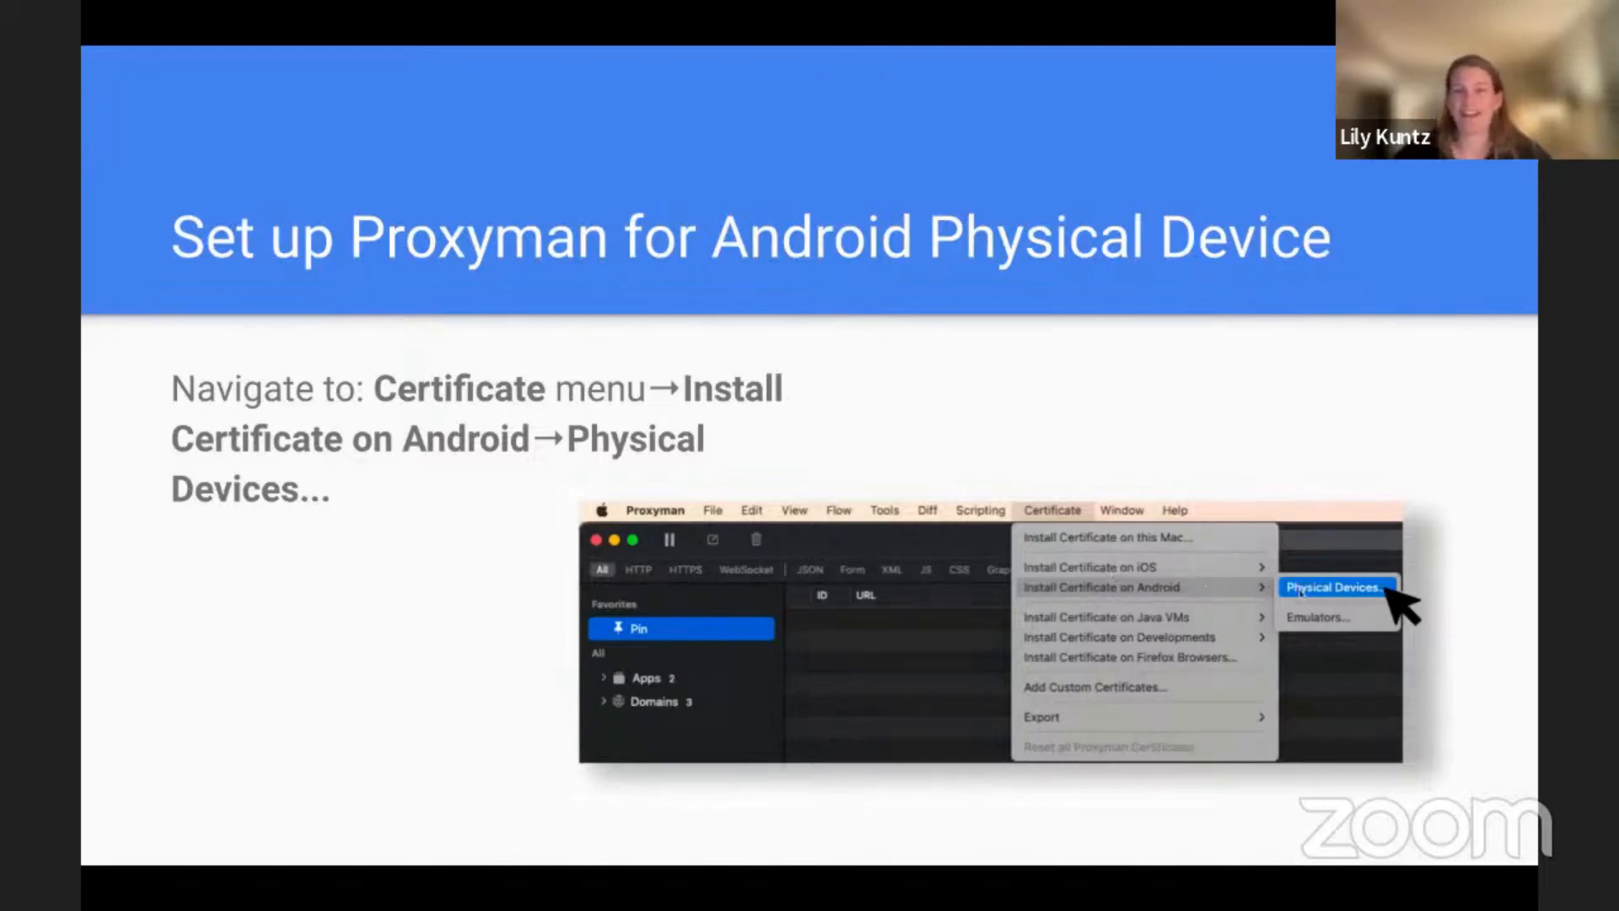
pyautogui.click(1333, 587)
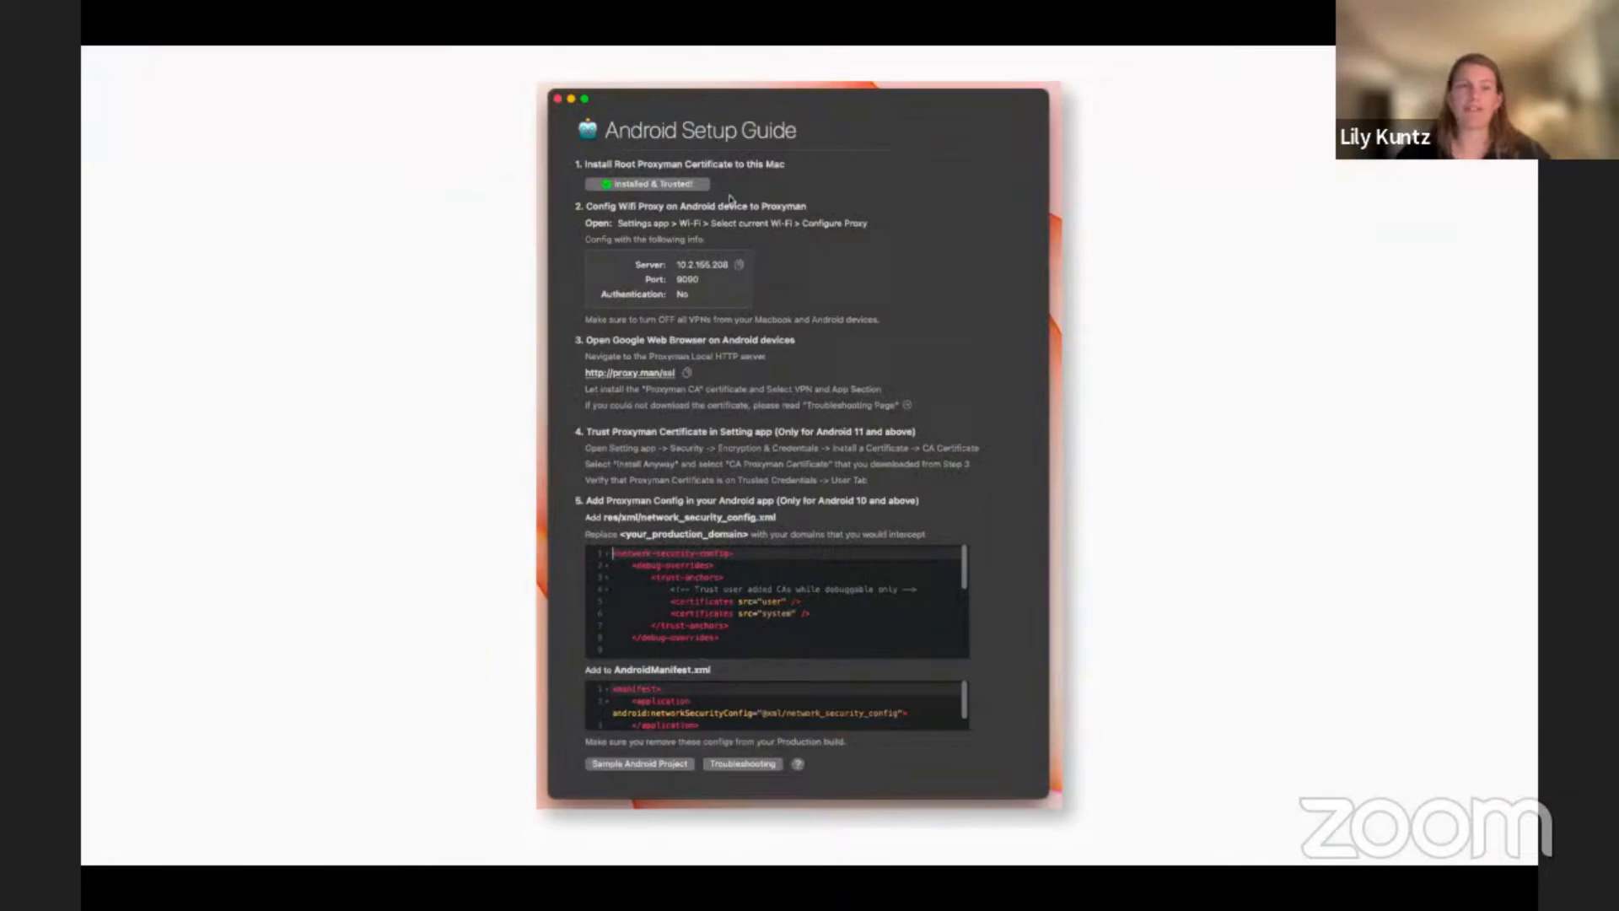
pyautogui.moveTo(657, 253)
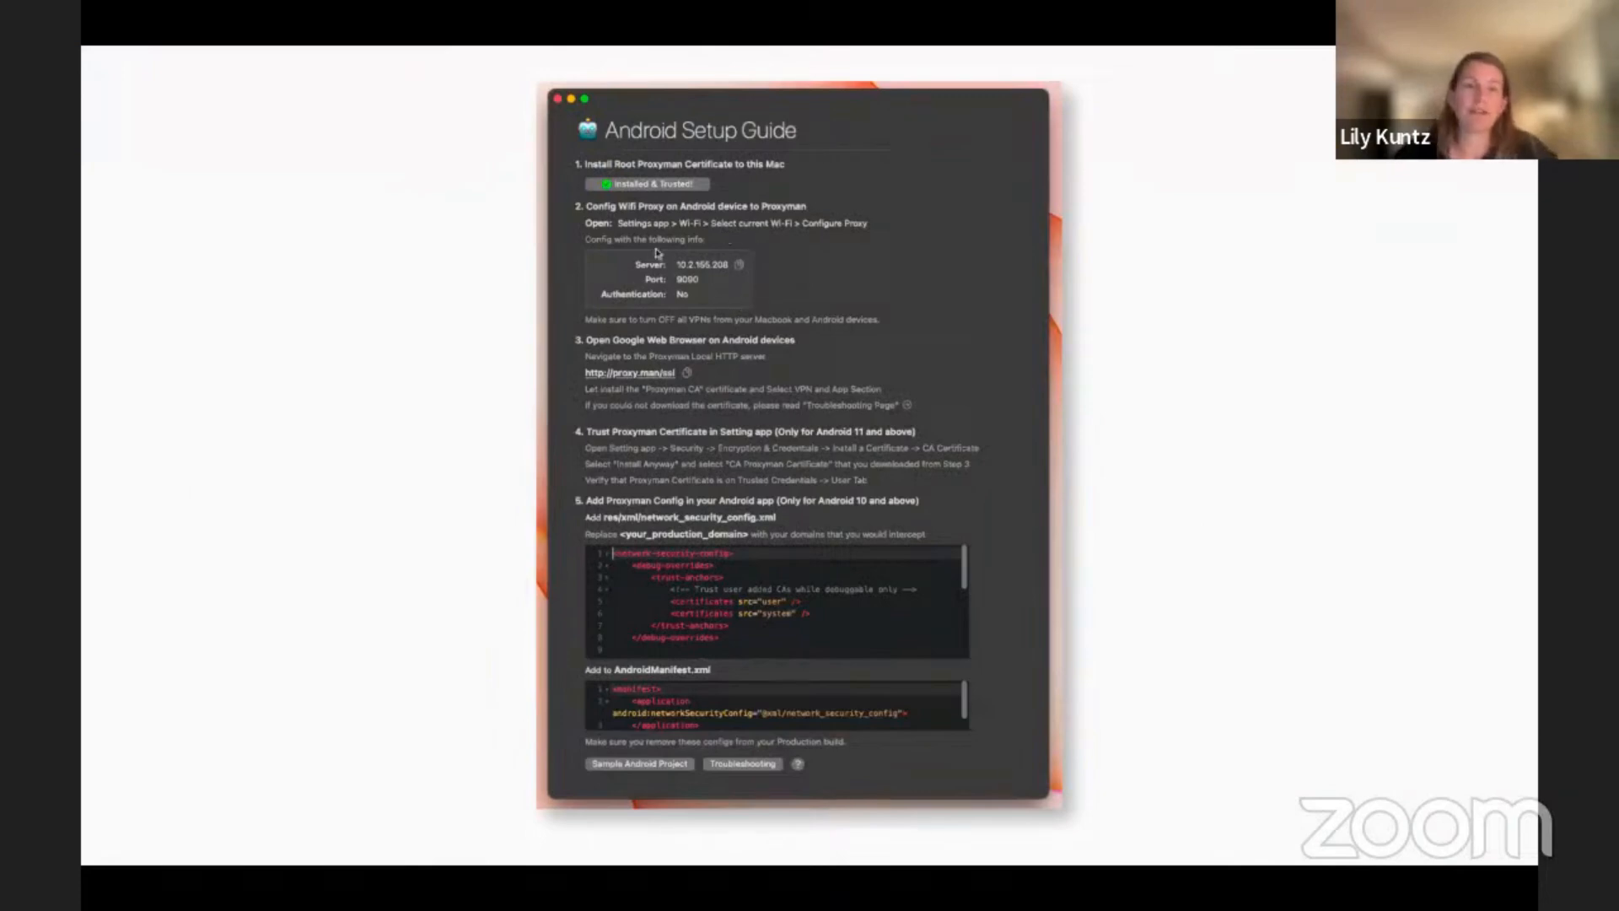
pyautogui.moveTo(684, 254)
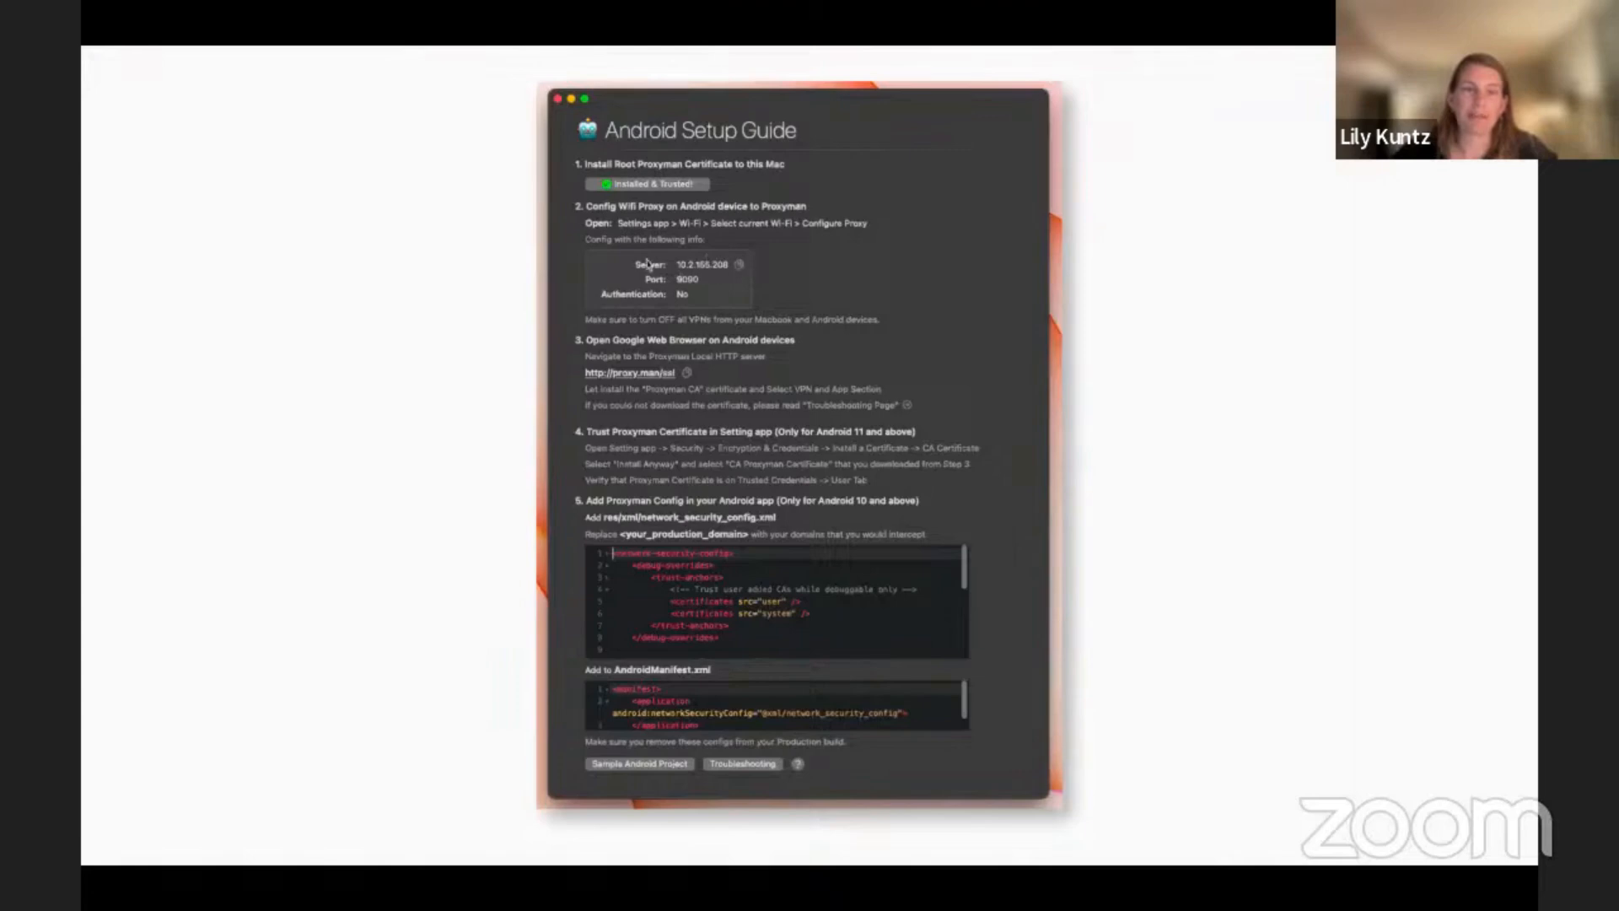
pyautogui.moveTo(782, 276)
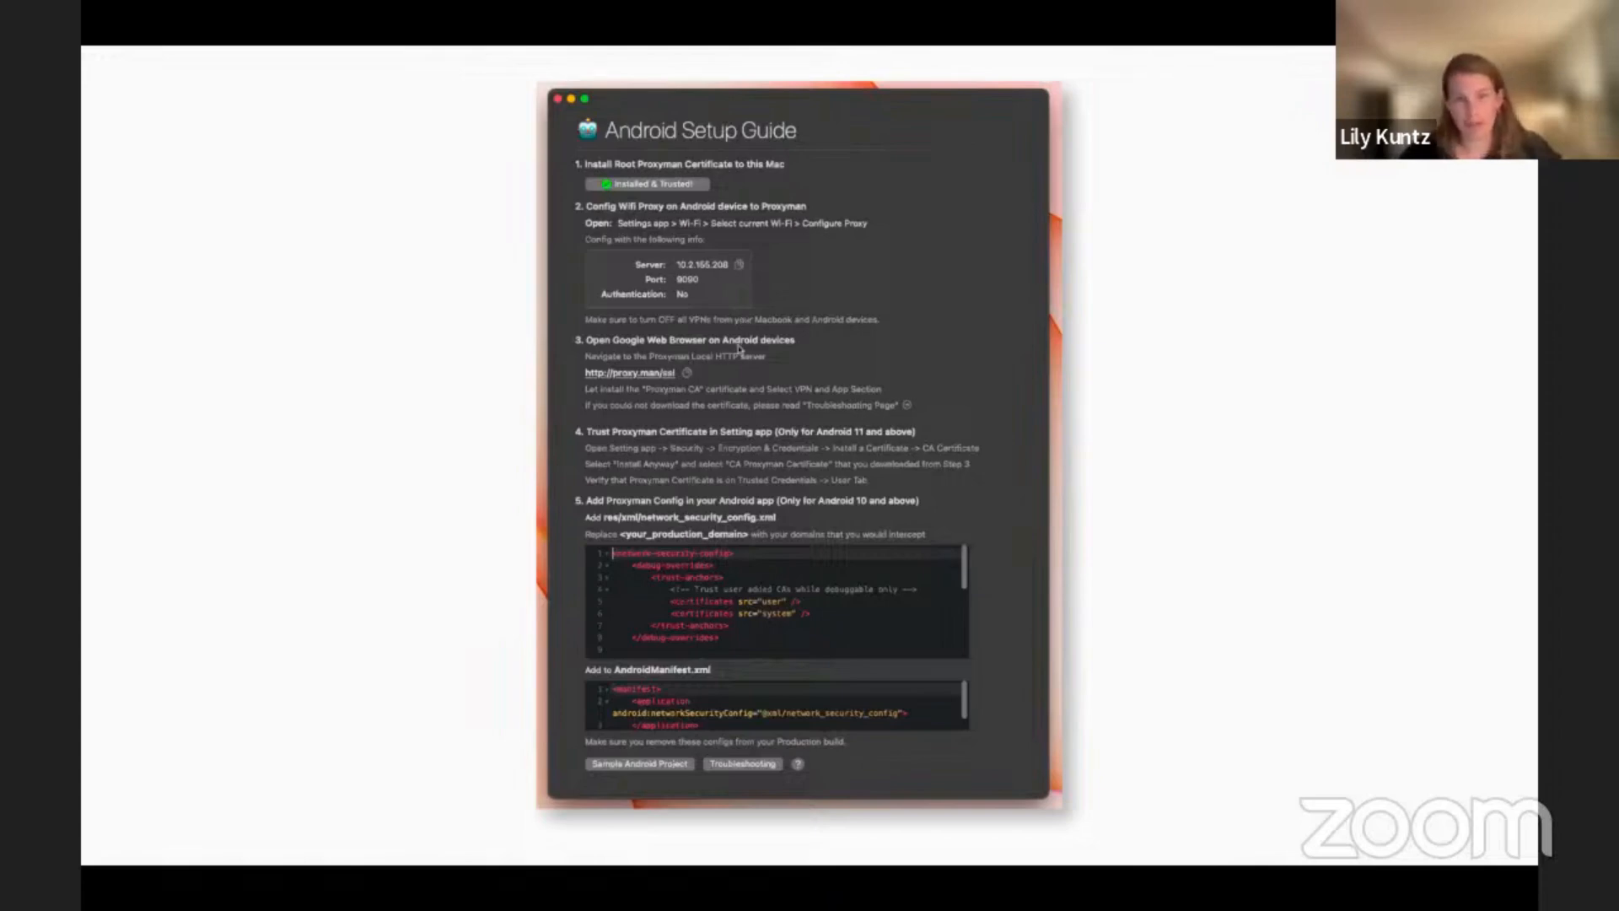
pyautogui.moveTo(861, 264)
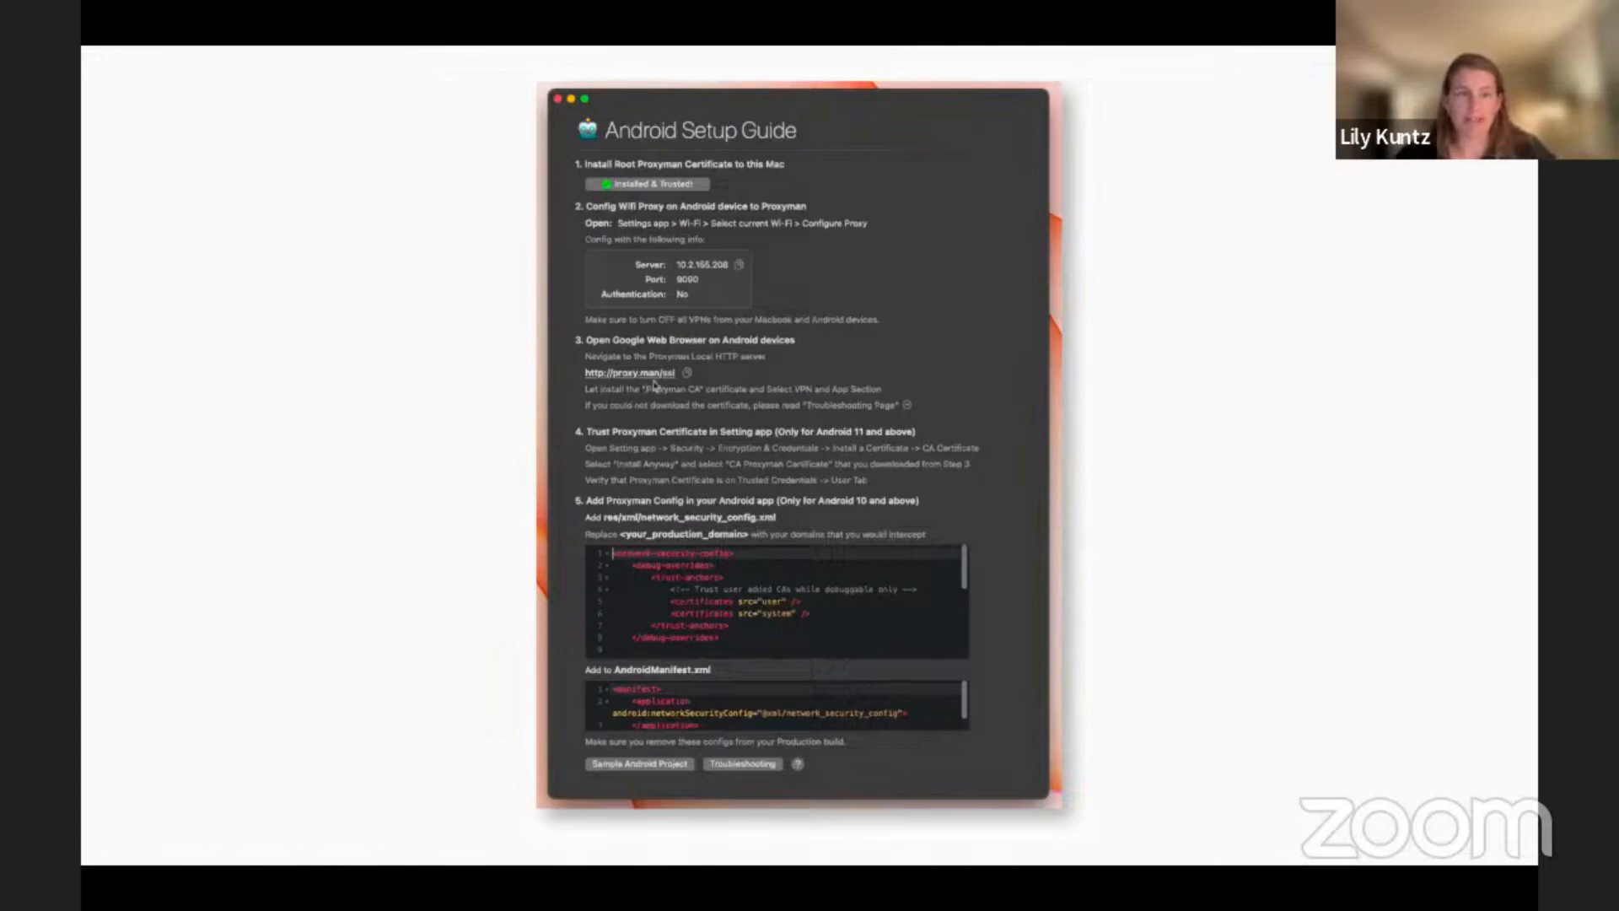
pyautogui.moveTo(684, 370)
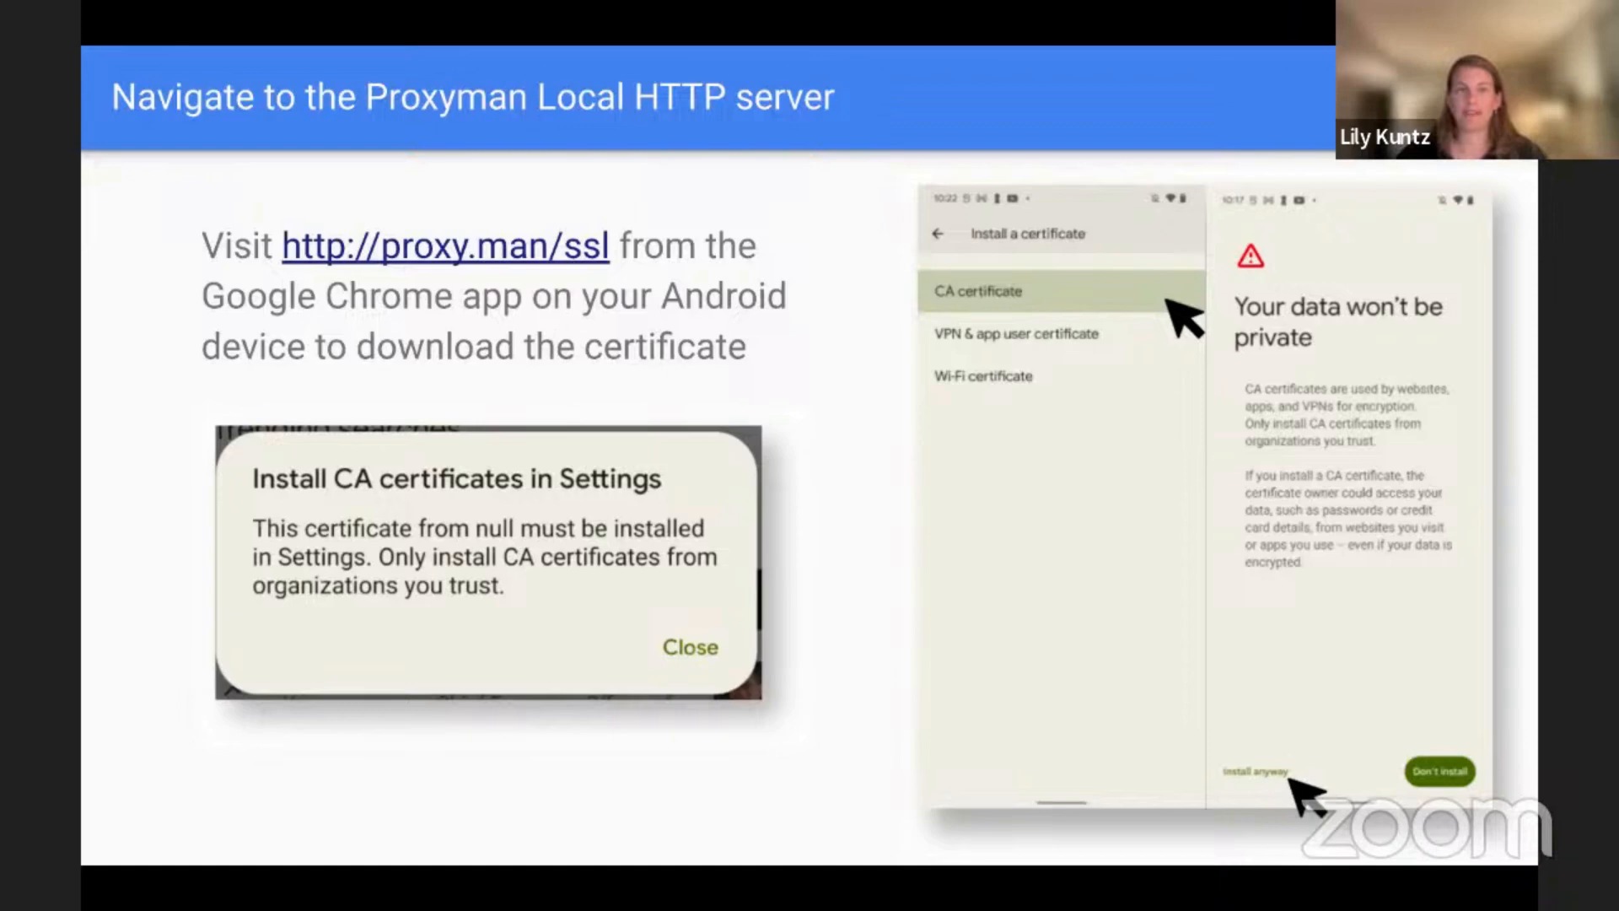
# Step: Advance past the local HTTP server slide to 'Trust Proxyman Certificate in Settings app'
pyautogui.press('Right')
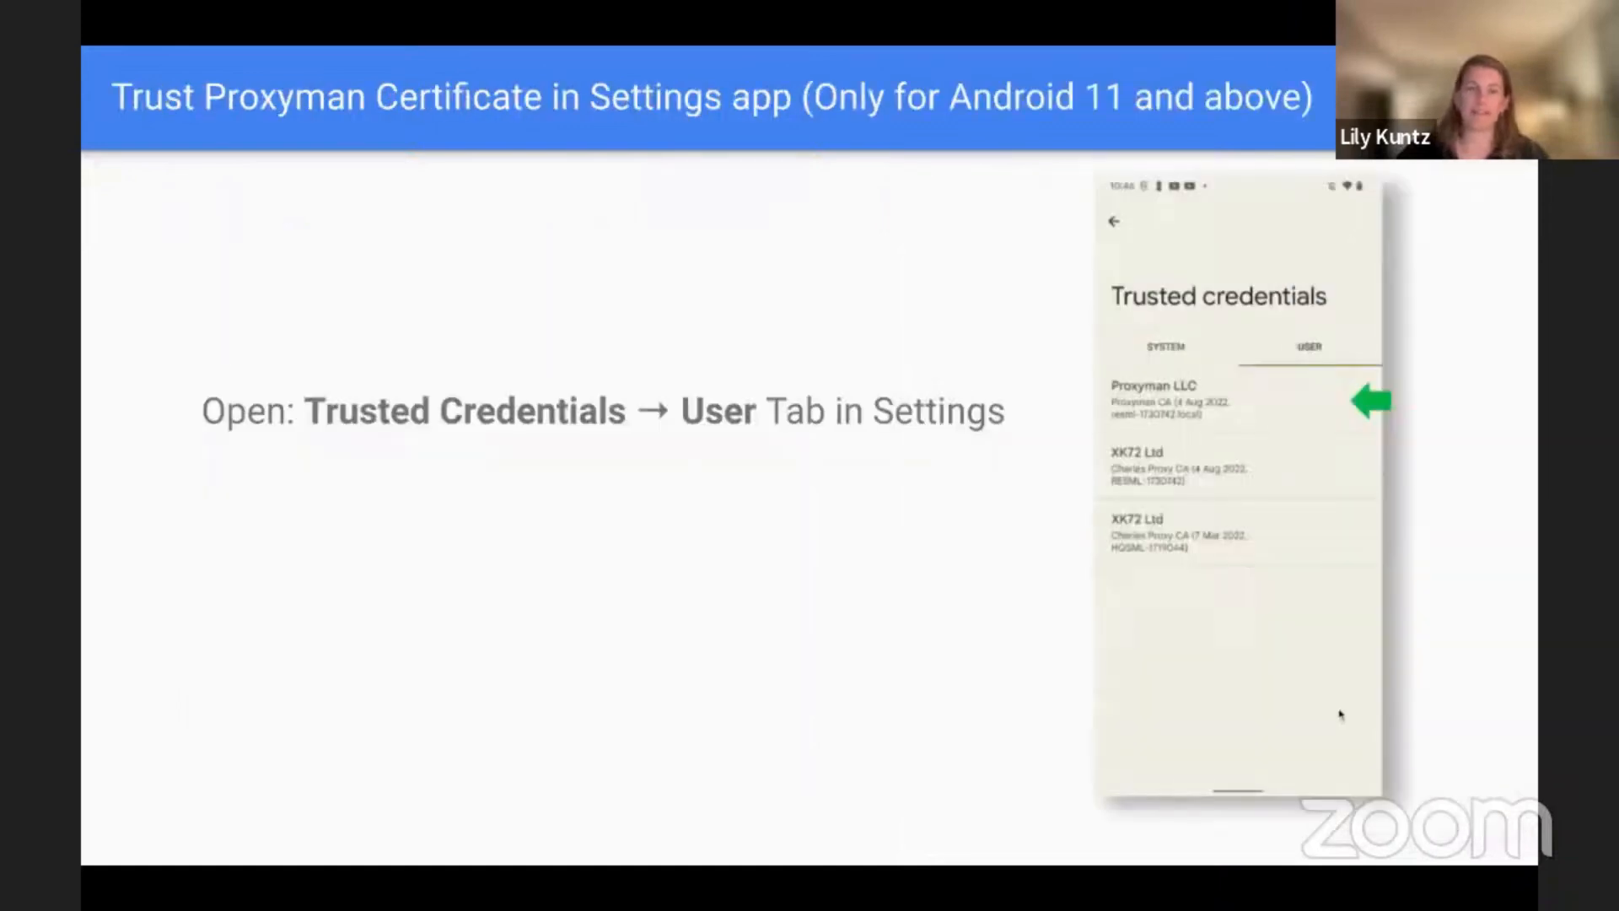
pyautogui.moveTo(668, 481)
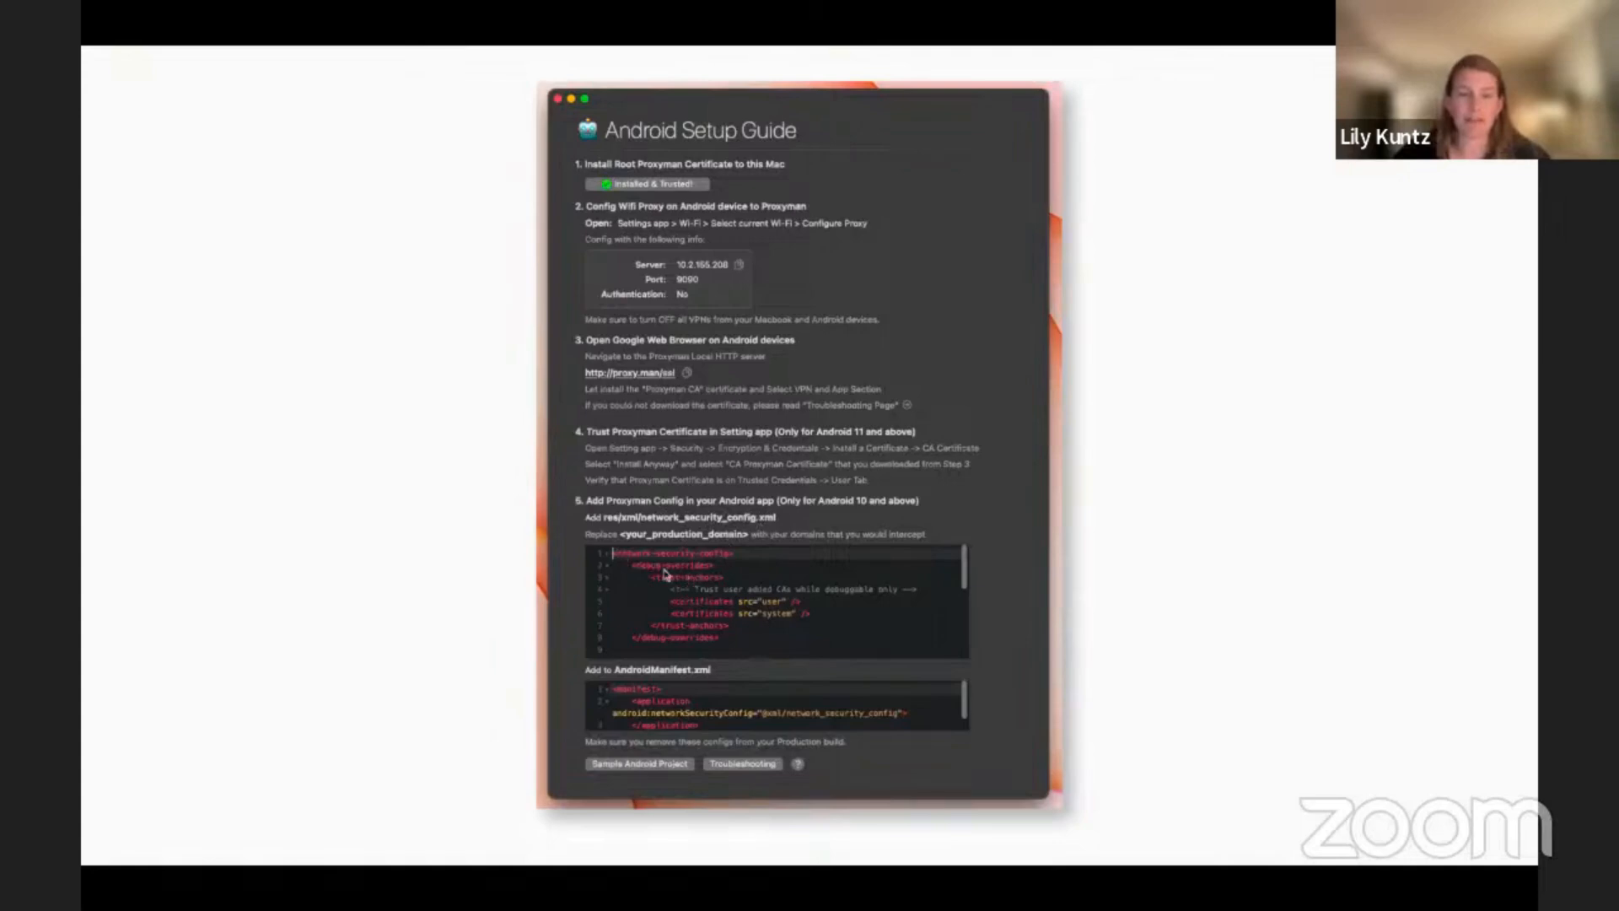
pyautogui.moveTo(727, 571)
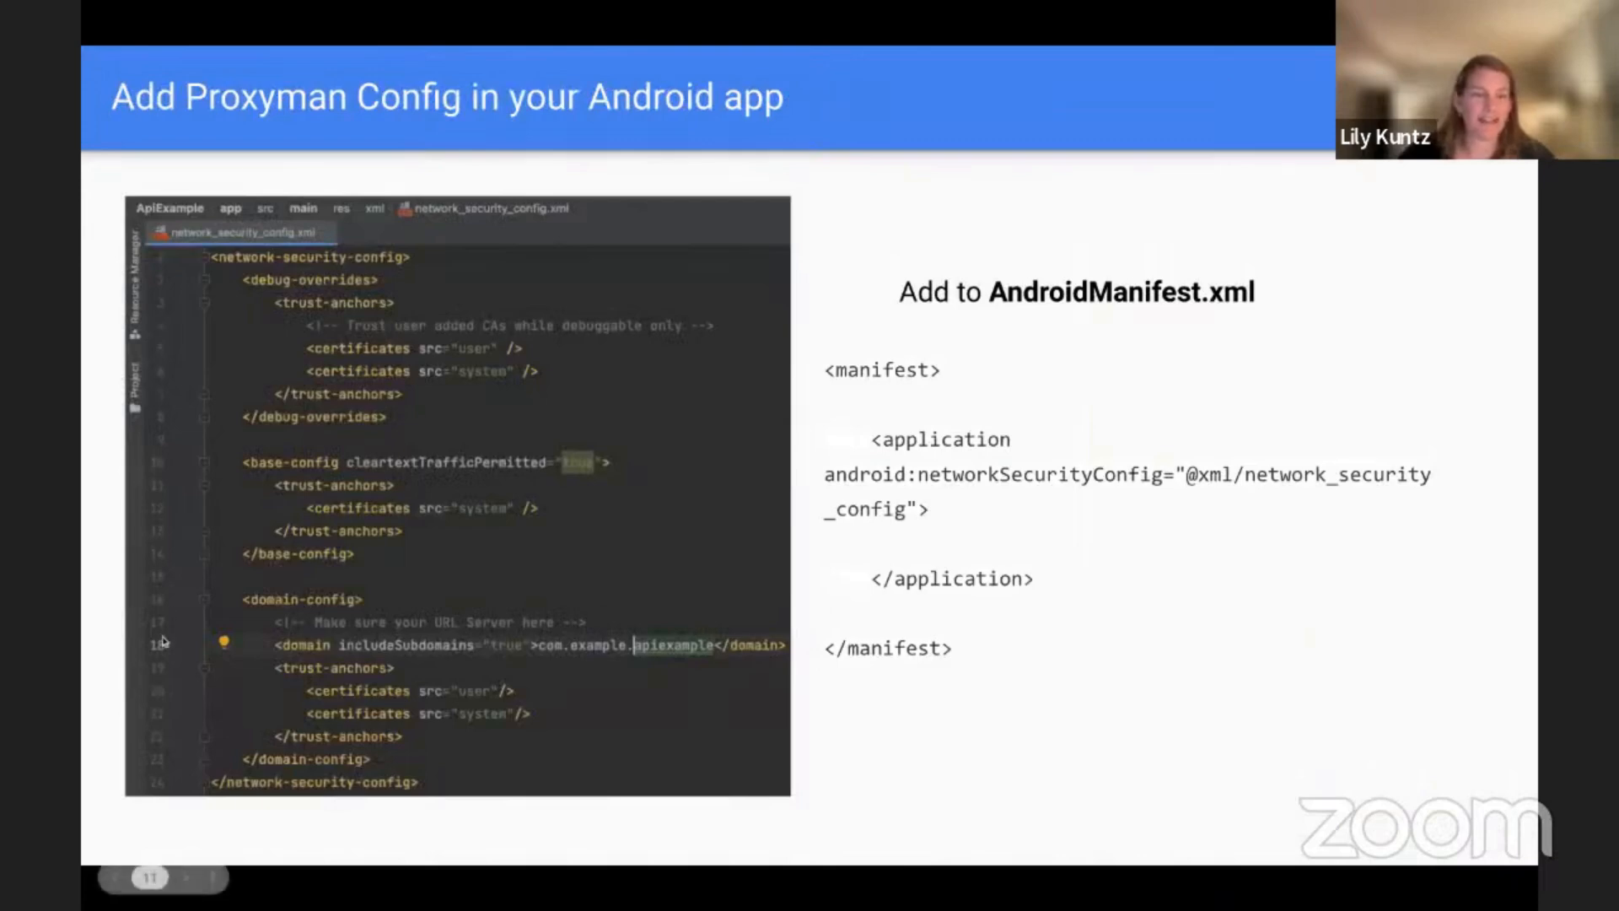
pyautogui.moveTo(723, 656)
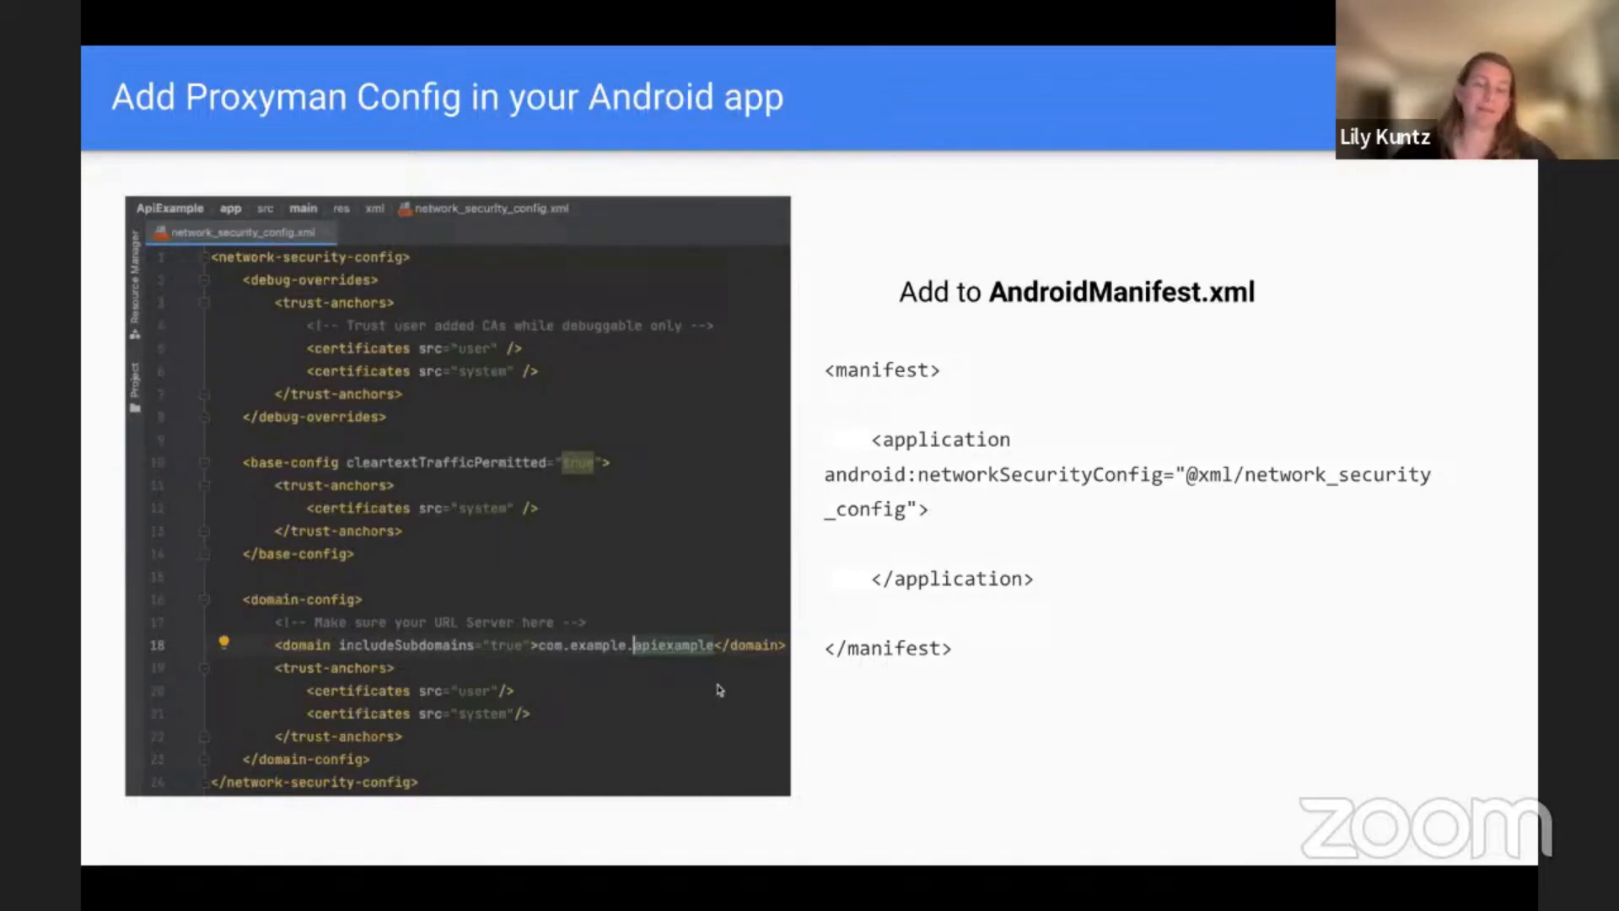
pyautogui.moveTo(719, 630)
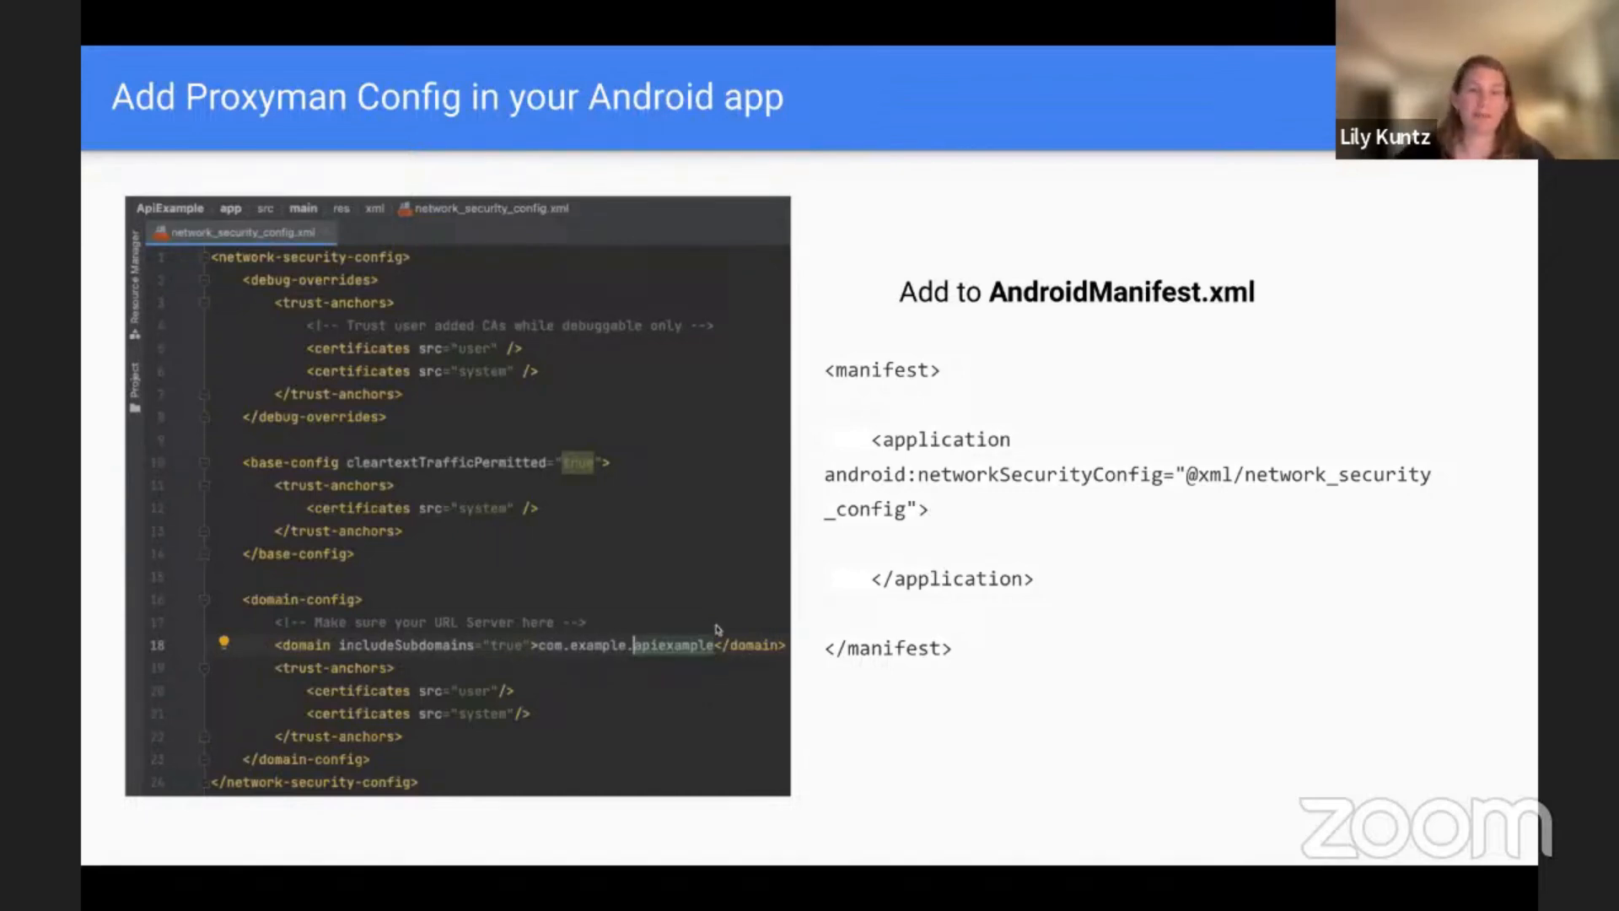
pyautogui.moveTo(409, 390)
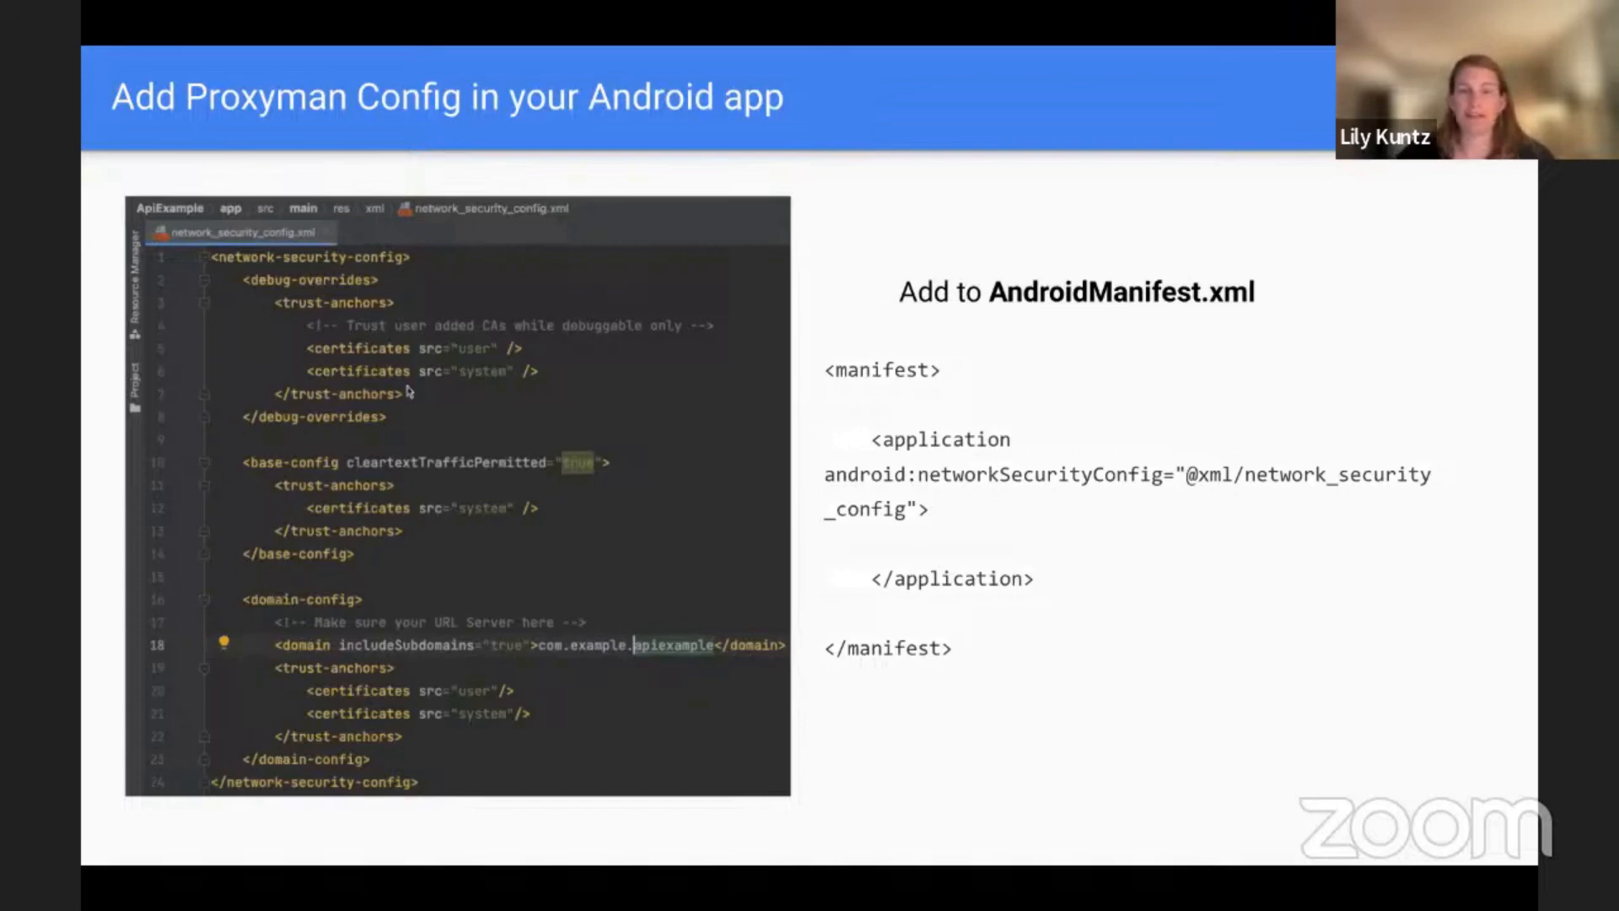